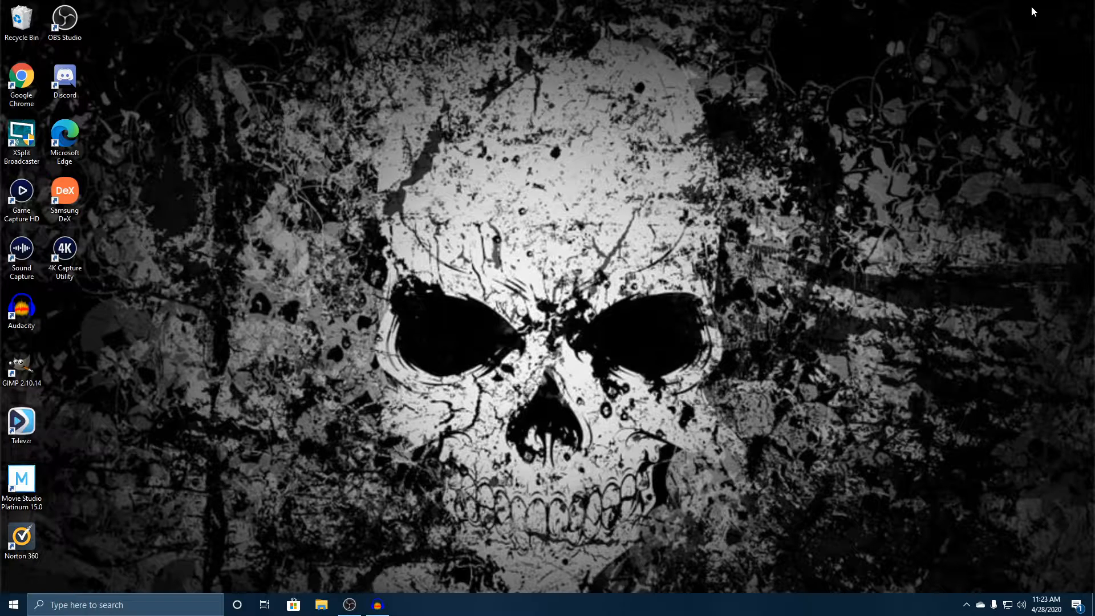
pyautogui.moveTo(102, 261)
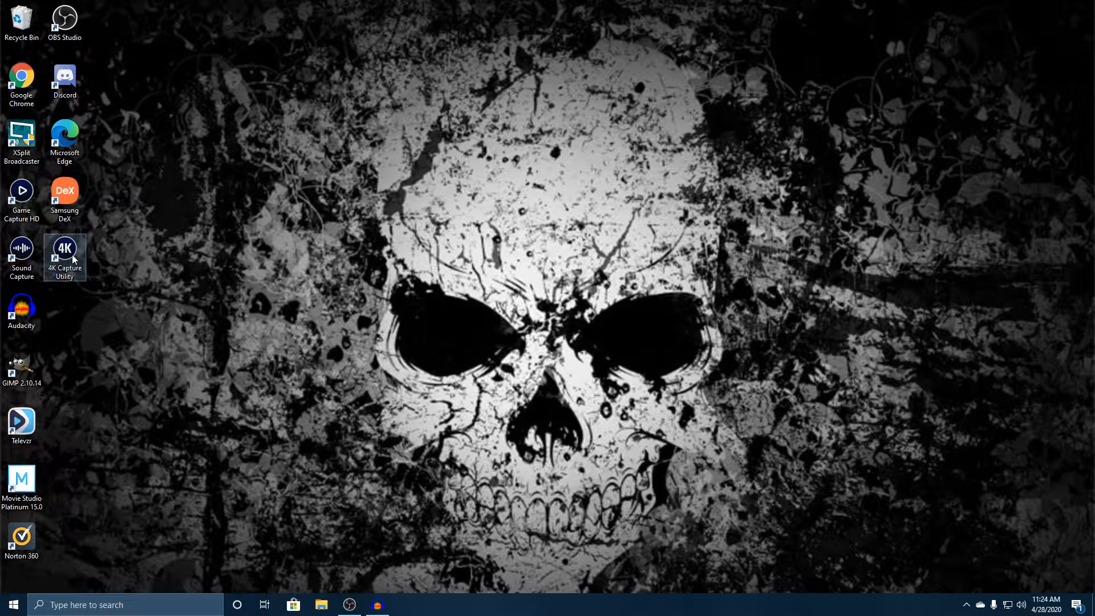
pyautogui.moveTo(64, 278)
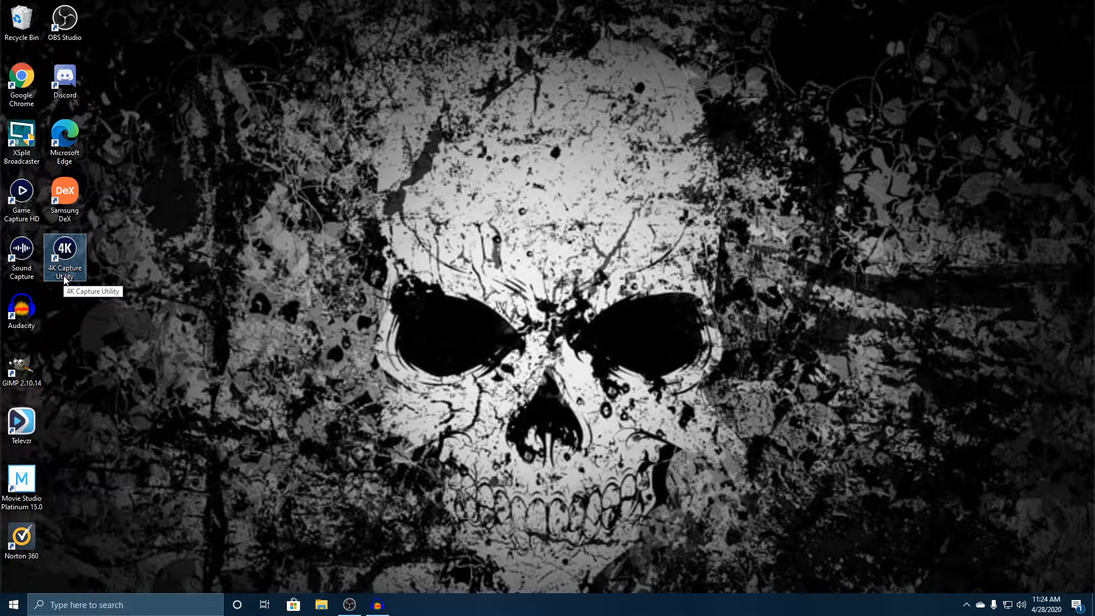
# Step: Launch 4K Capture Utility, show the Capture tab's Warzone feed, and dismiss the Norton notification
pyautogui.doubleClick(64, 253)
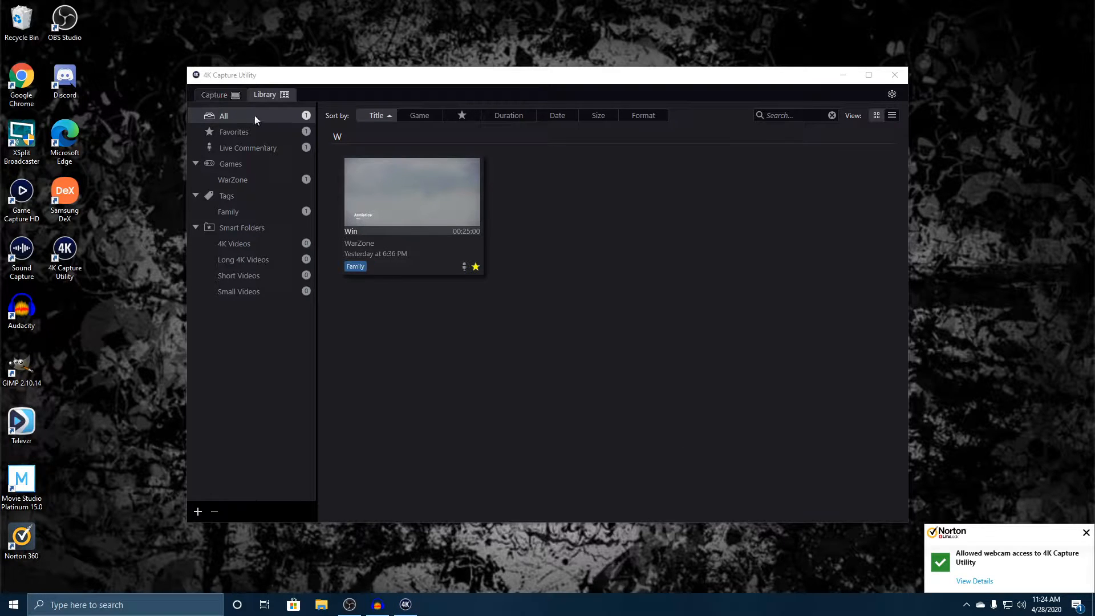
pyautogui.click(214, 94)
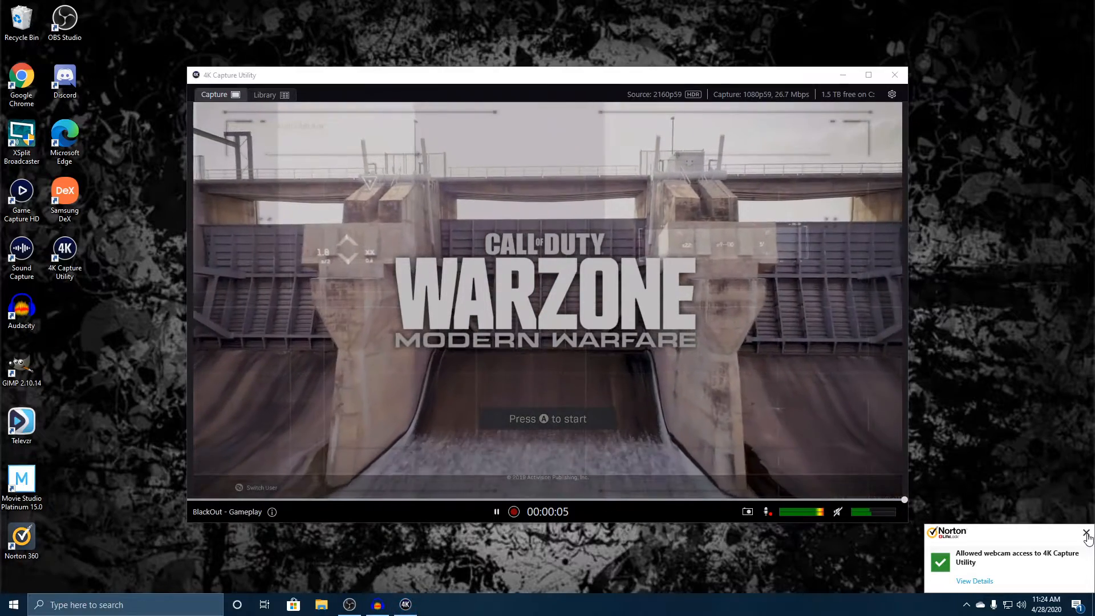
pyautogui.click(1087, 535)
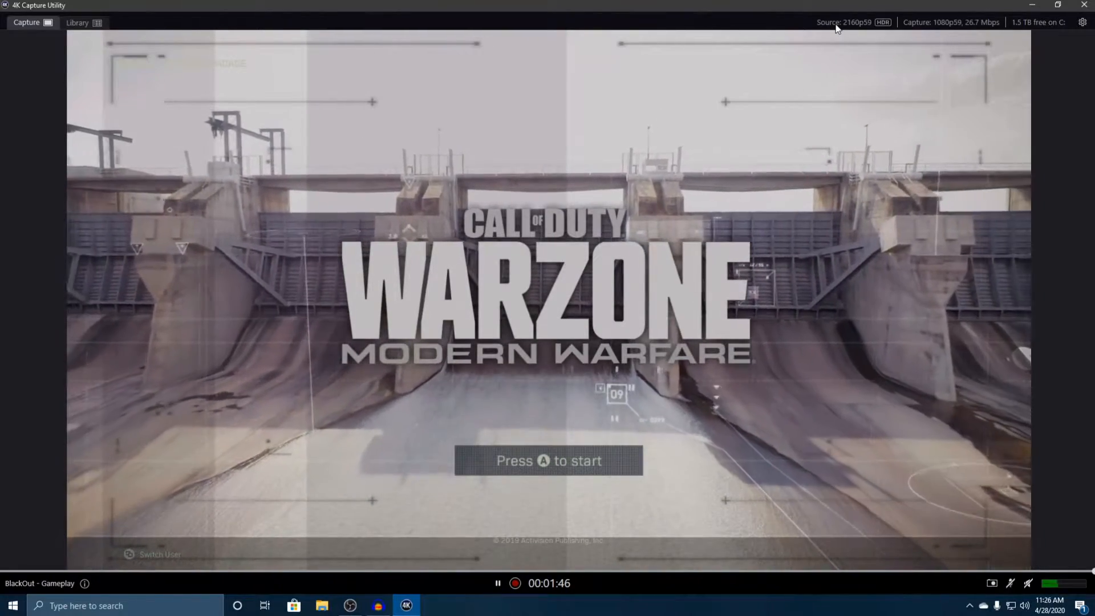
pyautogui.moveTo(927, 30)
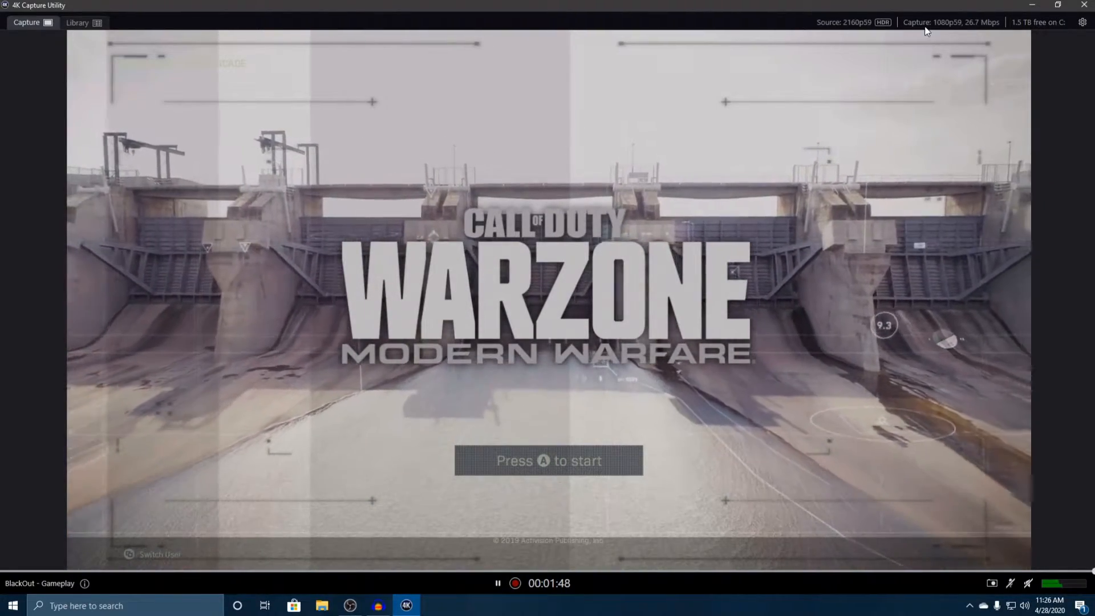
pyautogui.moveTo(955, 35)
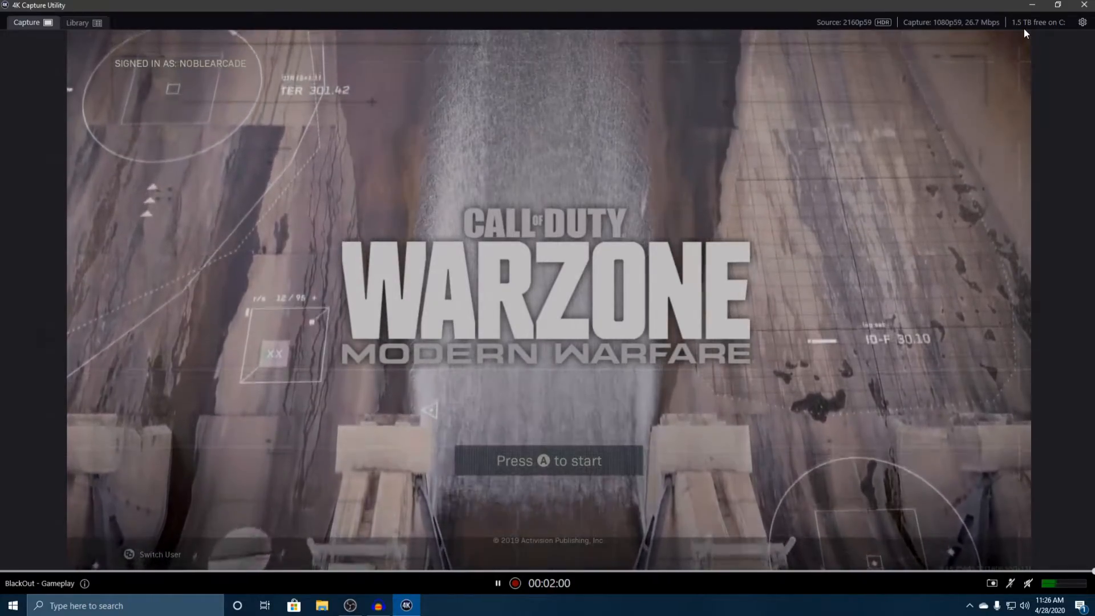
pyautogui.moveTo(1082, 22)
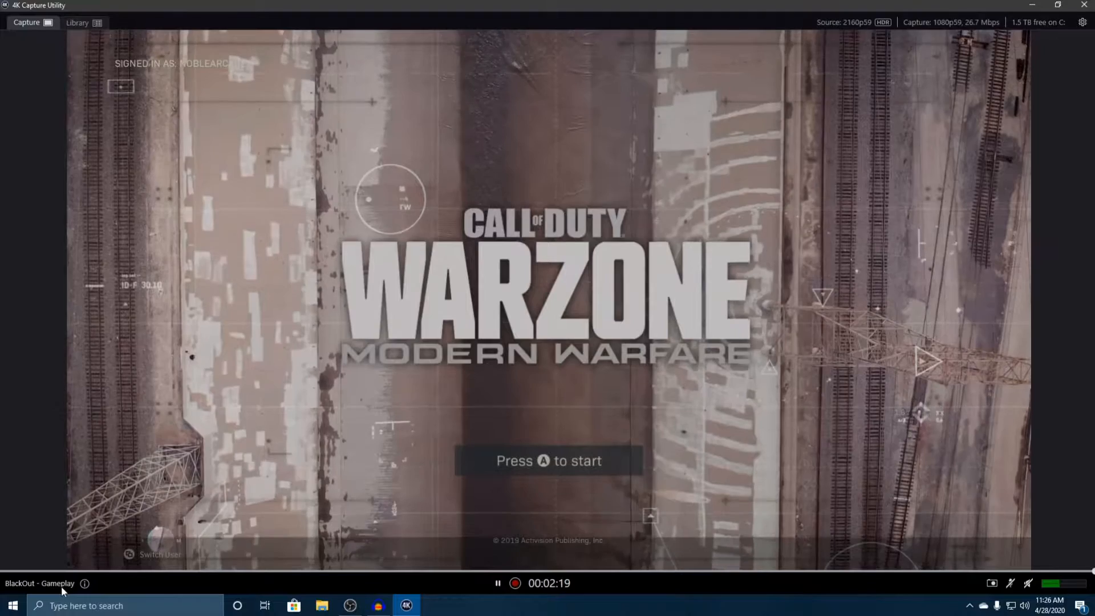
pyautogui.moveTo(84, 583)
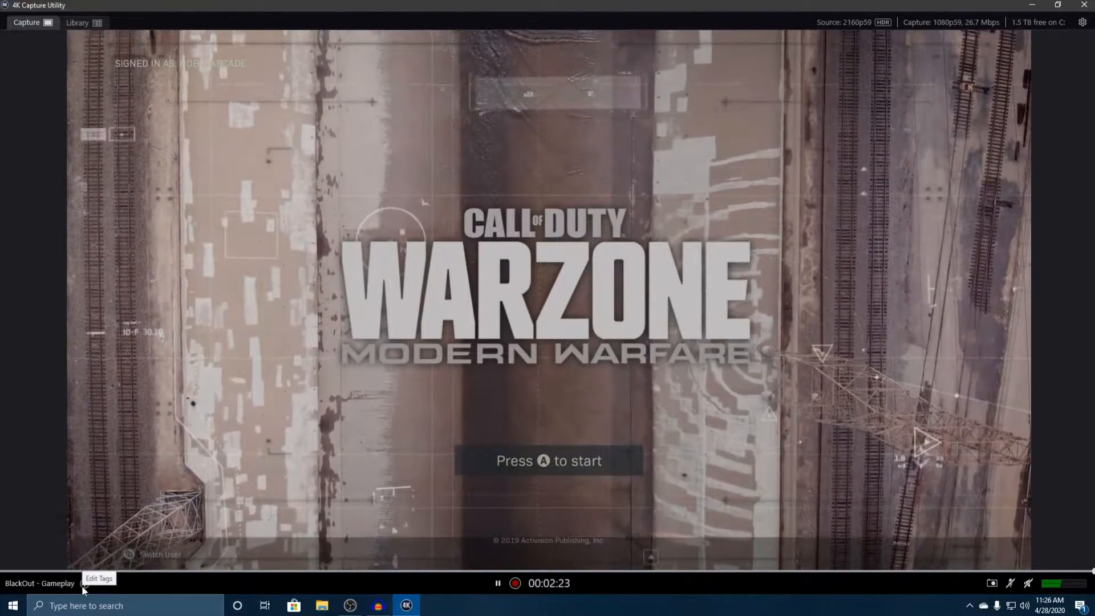
# Step: Change the recording's game tag from BlackOut to warzone and save
pyautogui.click(84, 583)
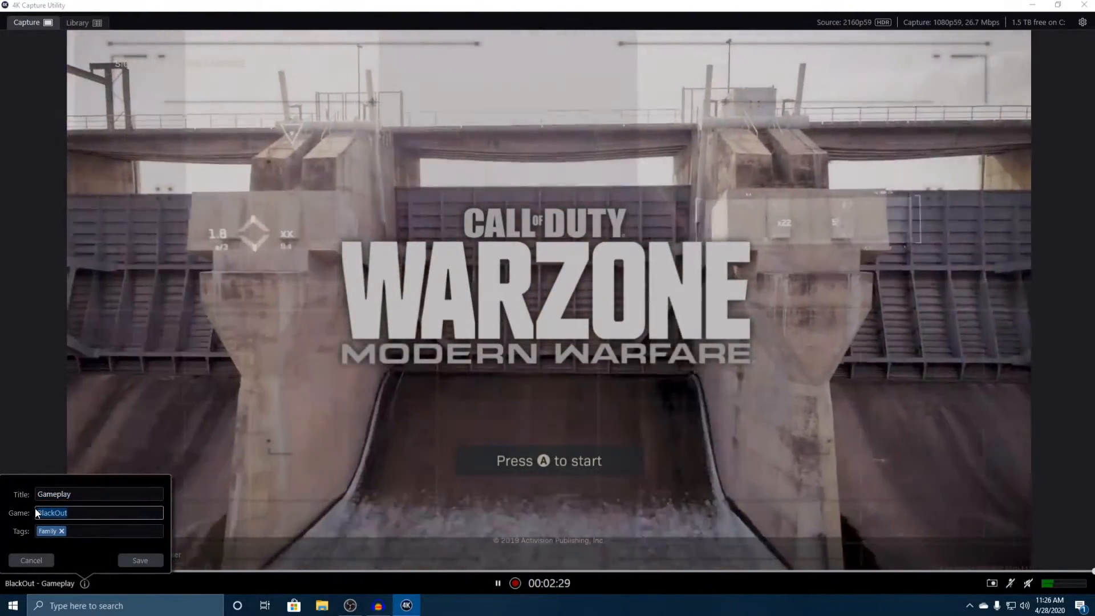
pyautogui.write('warzone')
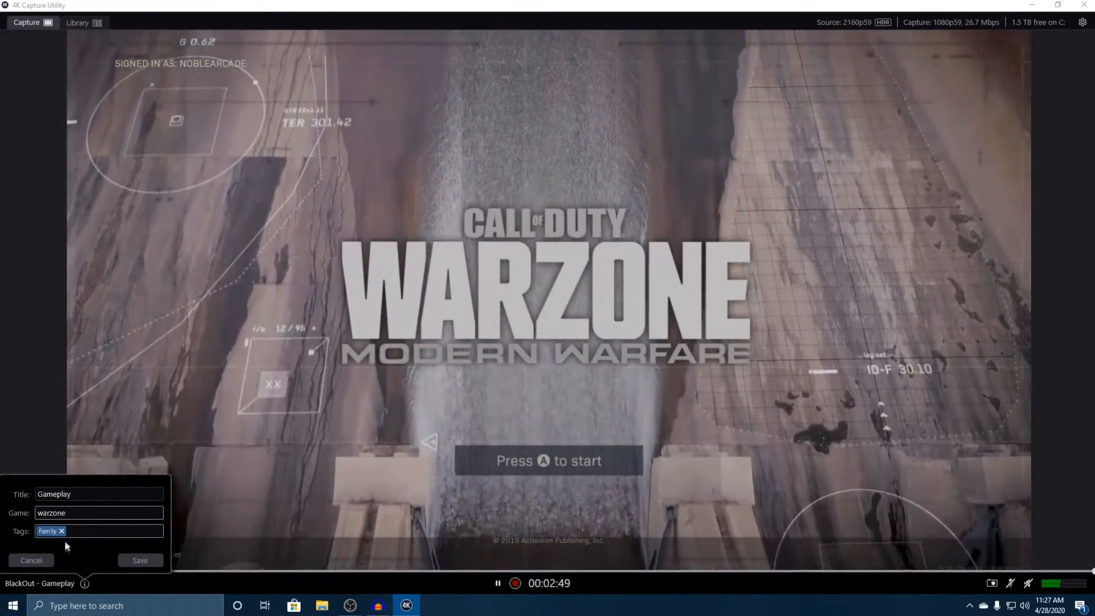
pyautogui.click(140, 560)
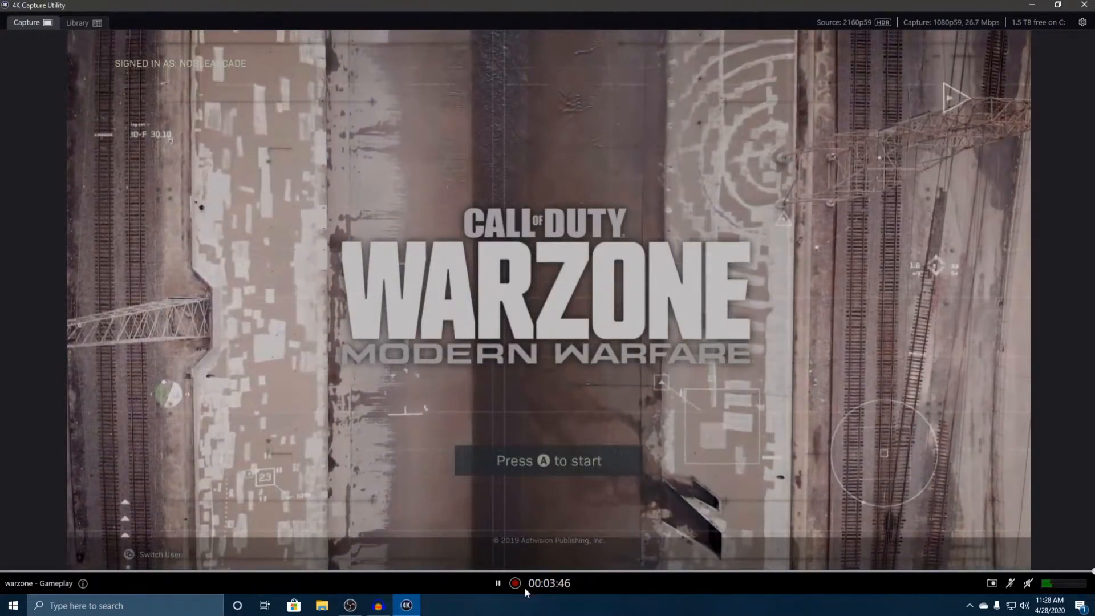
pyautogui.moveTo(515, 590)
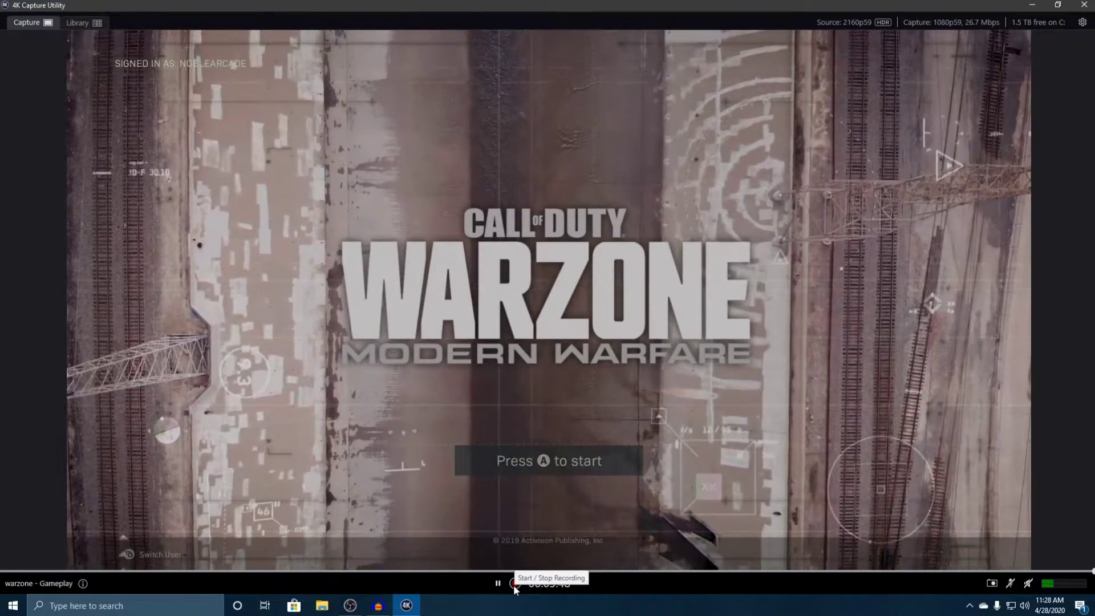
# Step: Toggle the recording button twice while the maximized Warzone feed keeps playing
pyautogui.click(515, 583)
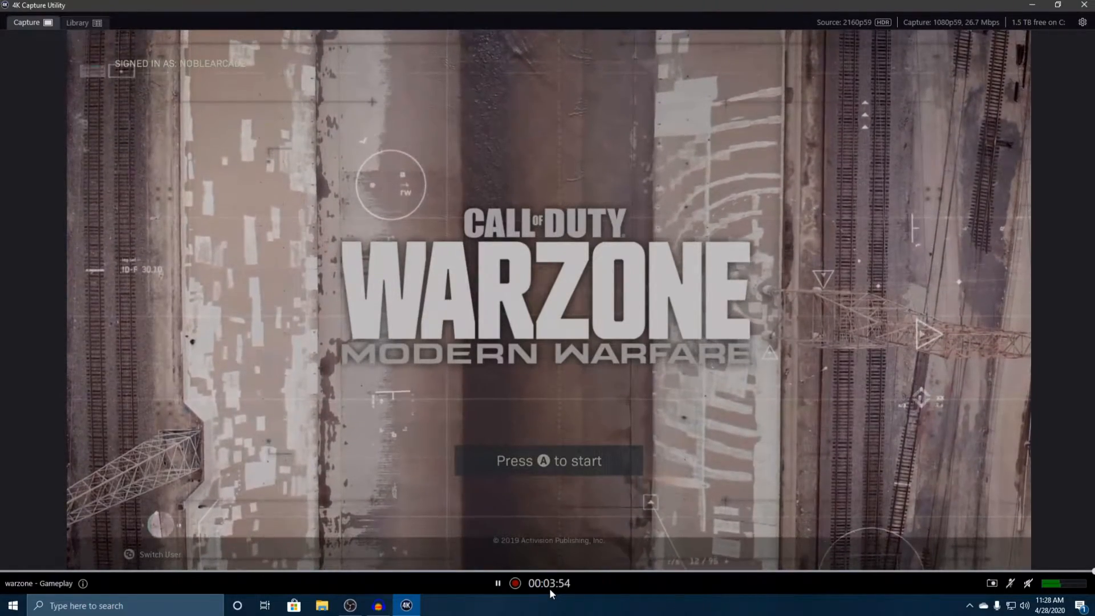
pyautogui.moveTo(514, 587)
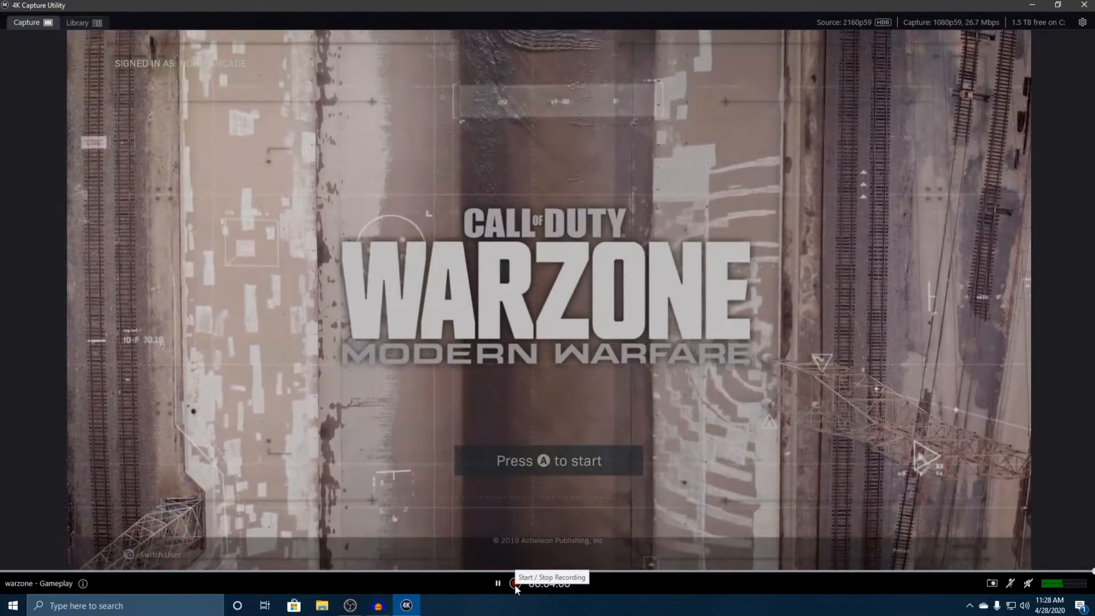
pyautogui.click(515, 583)
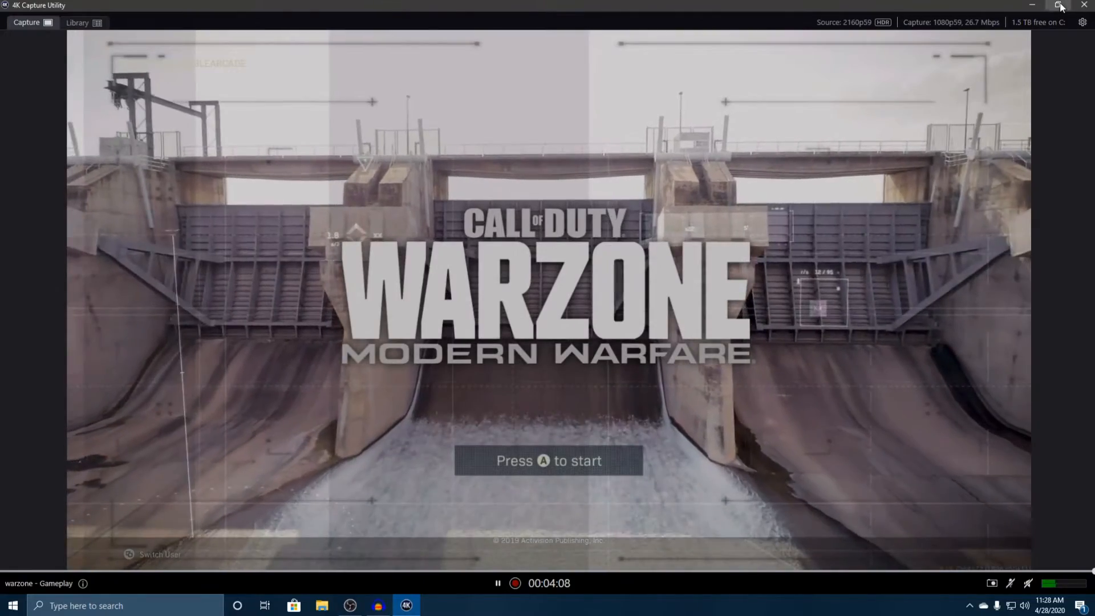
# Step: Restore the capture window down and save a Warzone PNG screenshot to the desktop
pyautogui.click(1061, 6)
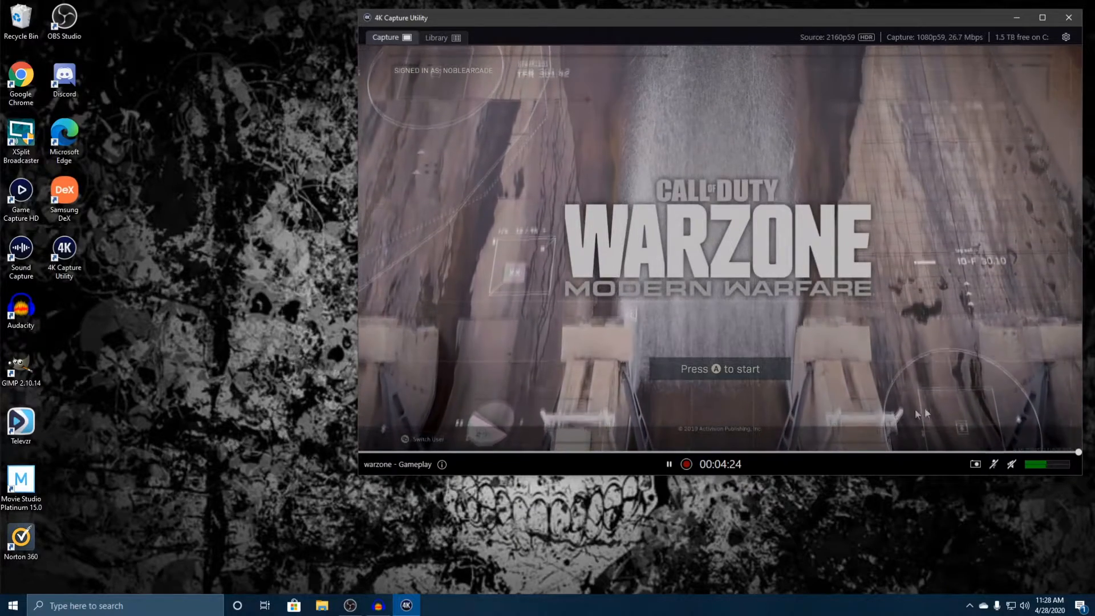
pyautogui.moveTo(976, 464)
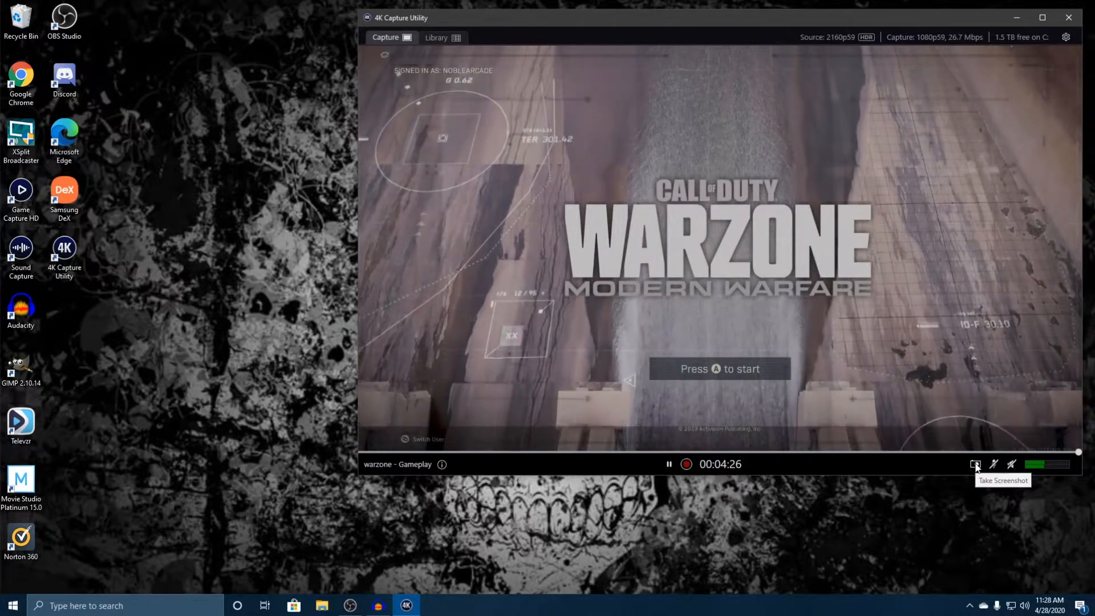
pyautogui.click(976, 465)
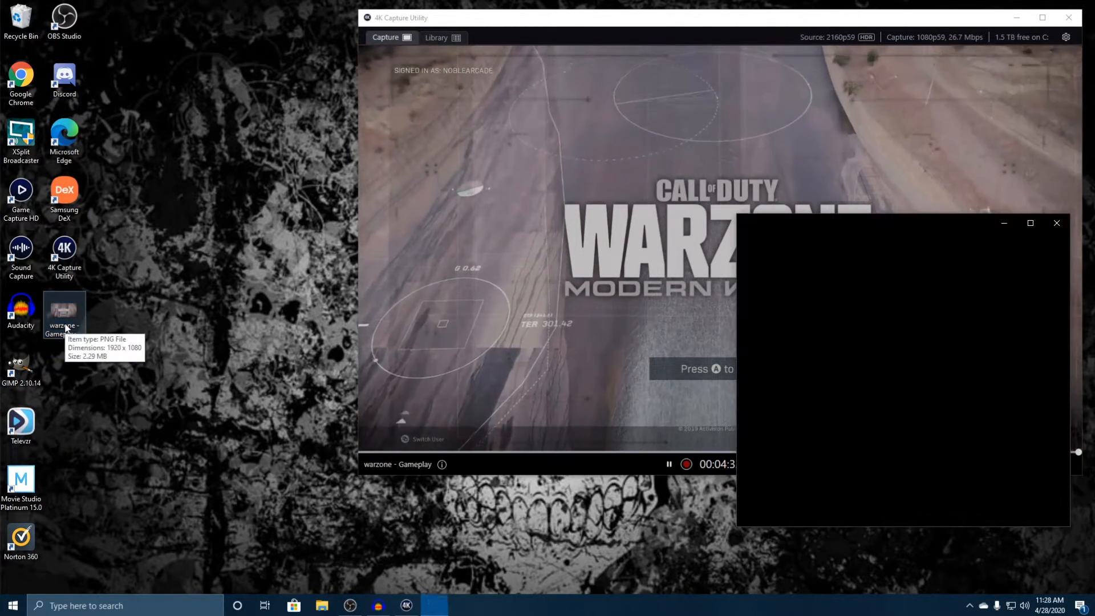
# Step: View the desktop Warzone screenshot in Microsoft Photos, then close Photos
pyautogui.doubleClick(63, 309)
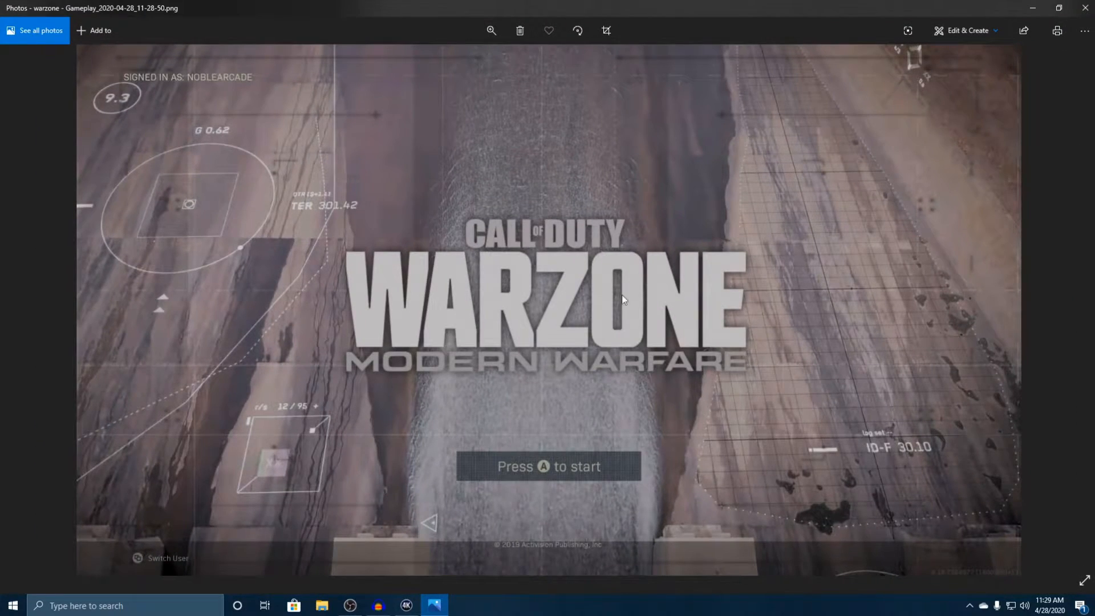
pyautogui.moveTo(1008, 19)
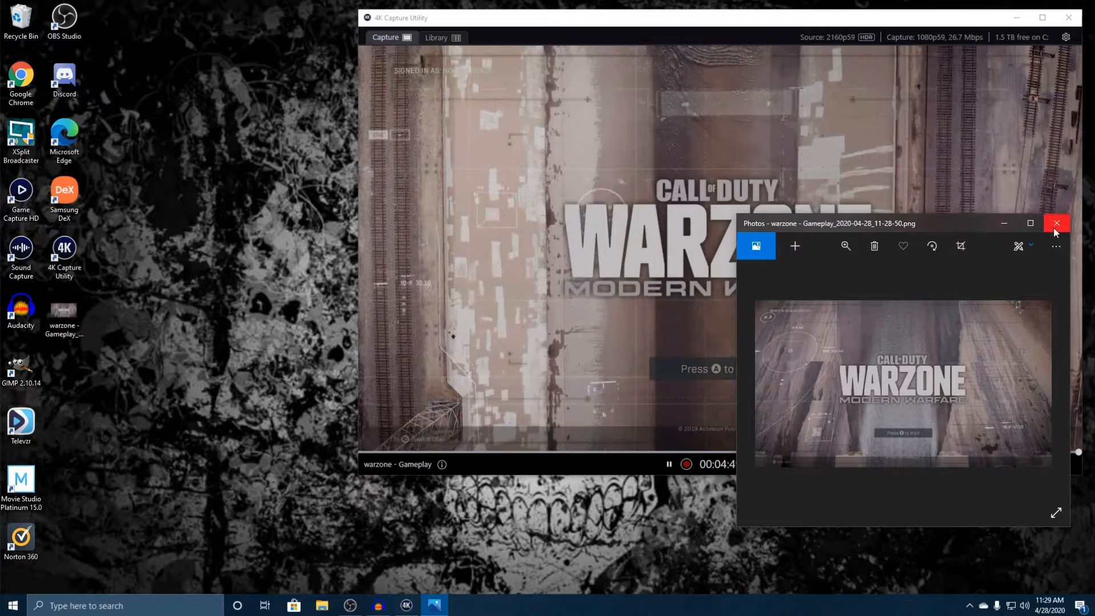
pyautogui.click(1057, 223)
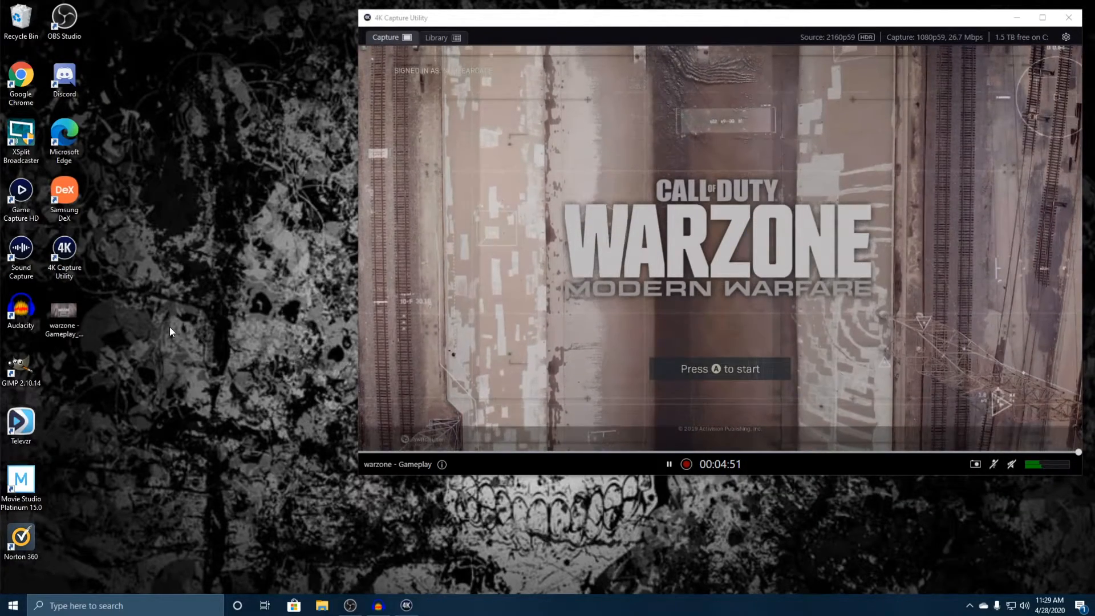
pyautogui.rightClick(62, 314)
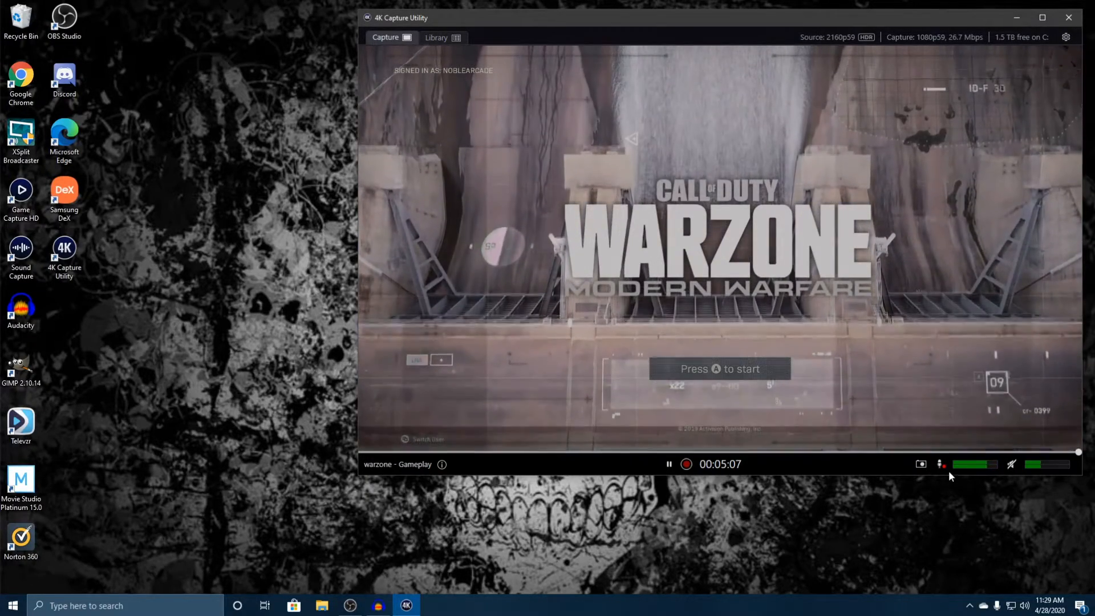
pyautogui.moveTo(942, 465)
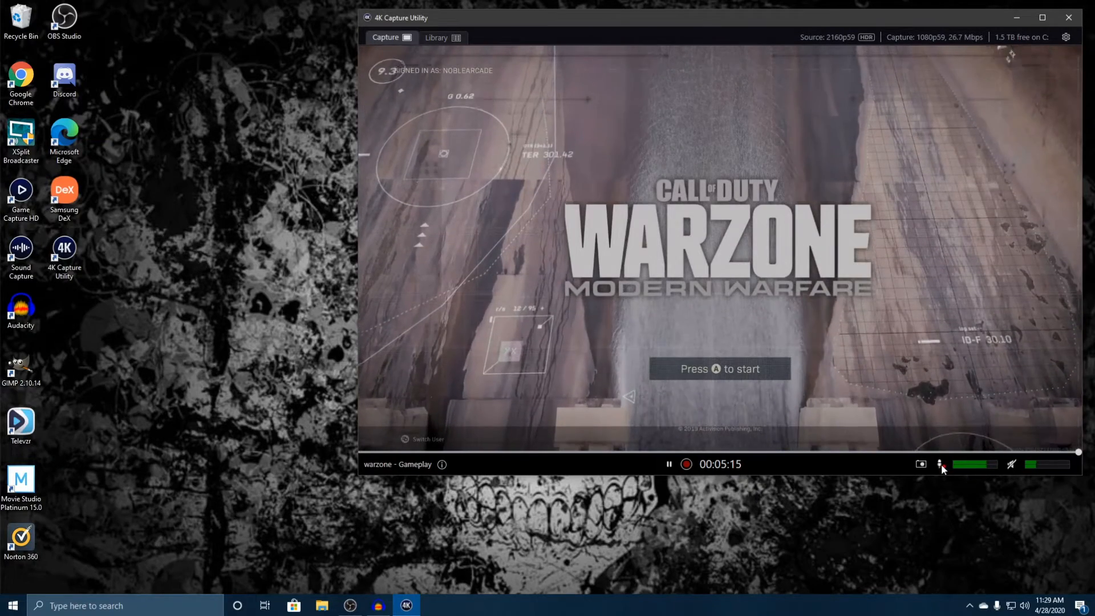
pyautogui.moveTo(940, 465)
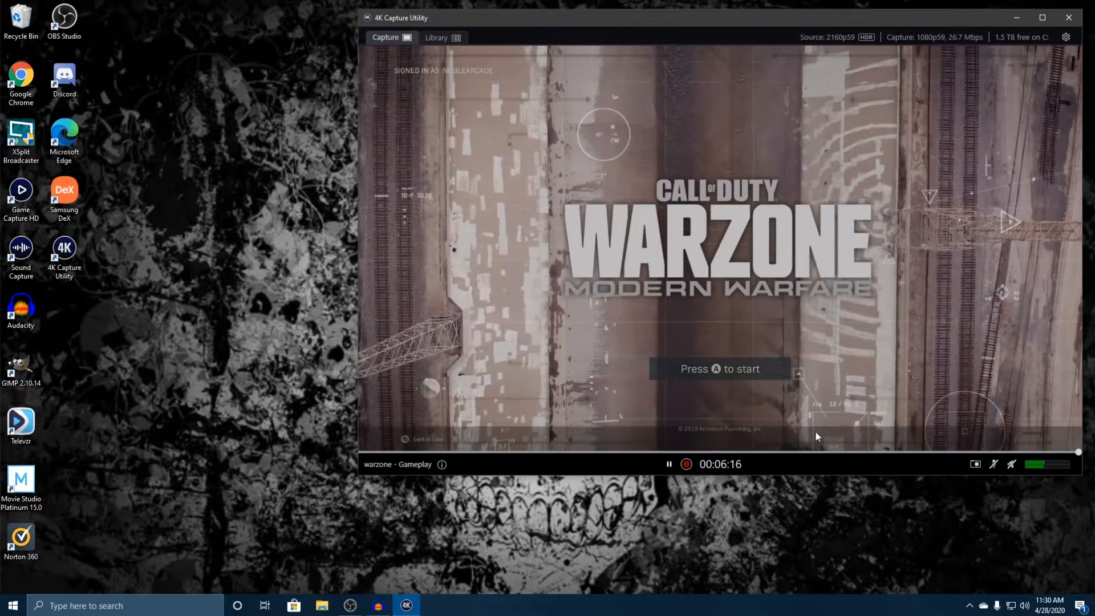
pyautogui.moveTo(685, 465)
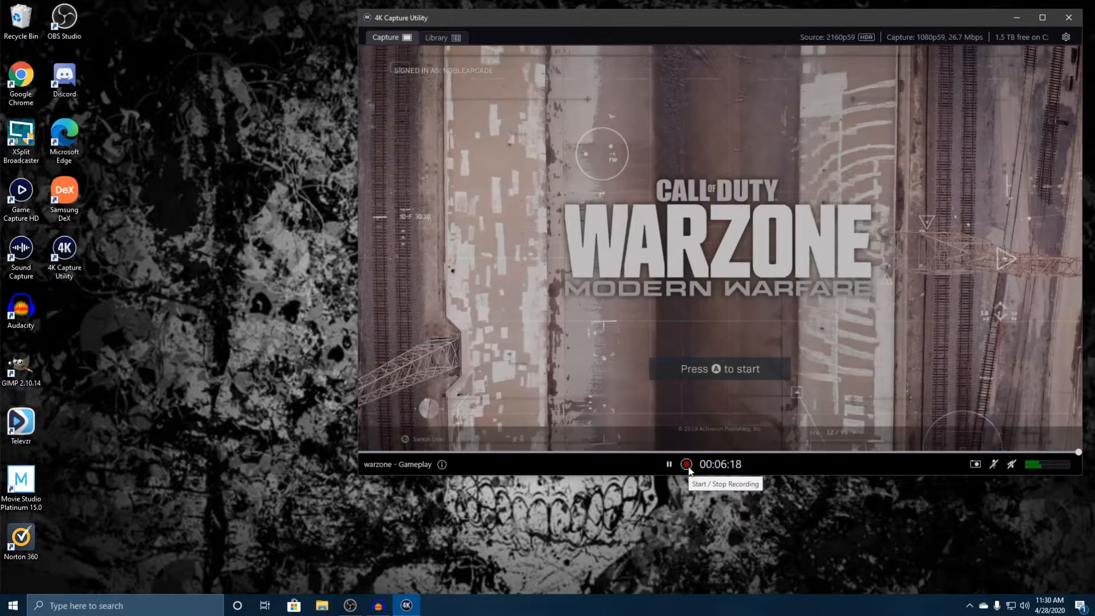
# Step: Record a roughly 24-second clip of the Warzone title screen
pyautogui.click(686, 464)
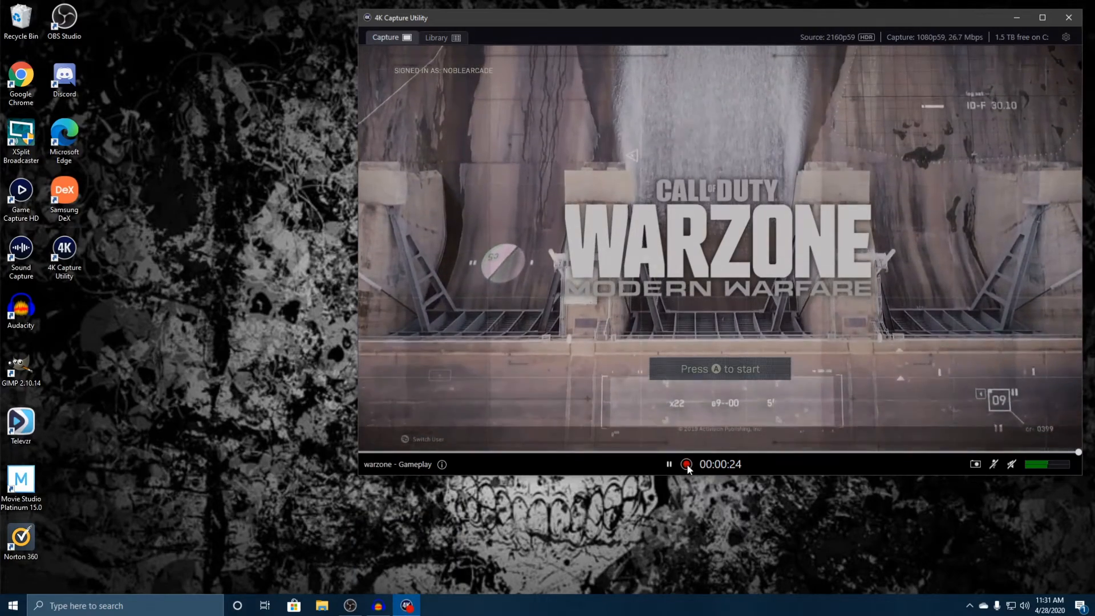
pyautogui.click(686, 464)
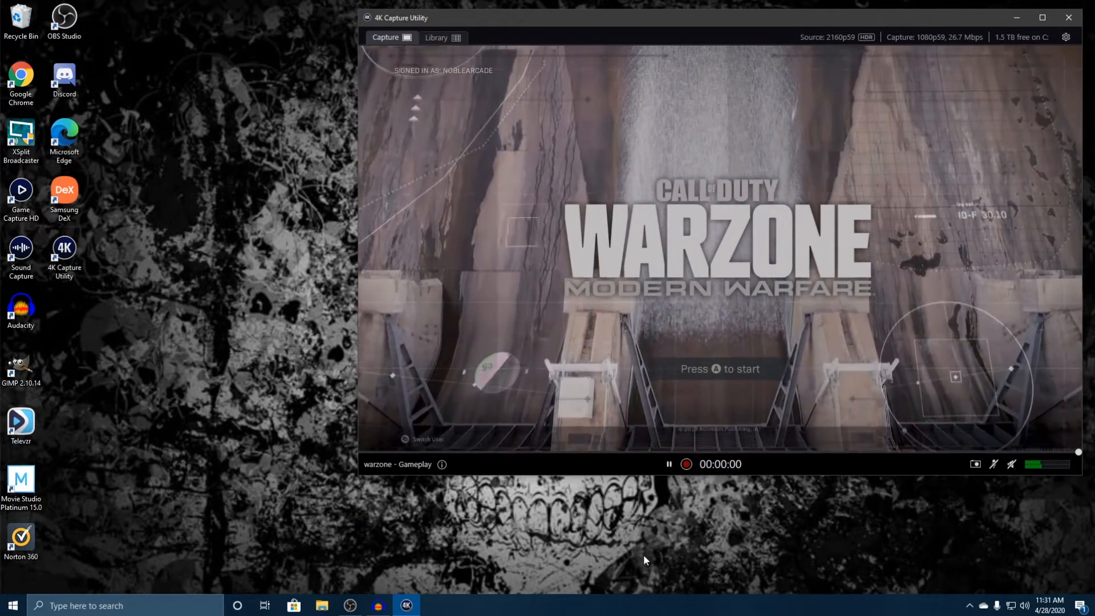